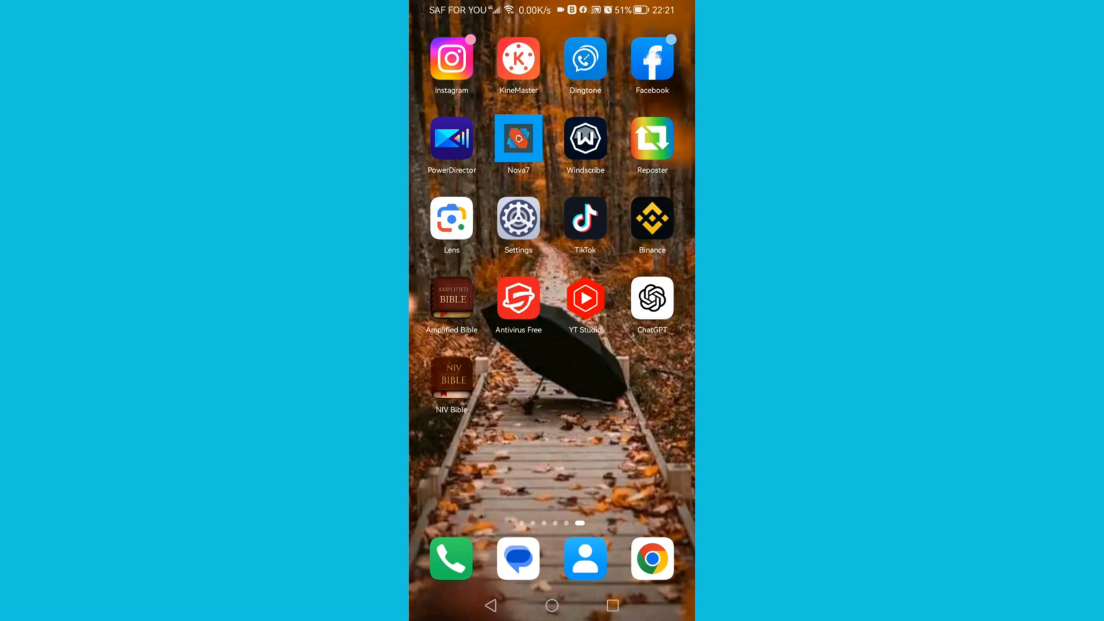
Launch Facebook and show the Albums list on your own profile's Photos section
{"action": "left_click", "coordinate": [652, 60]}
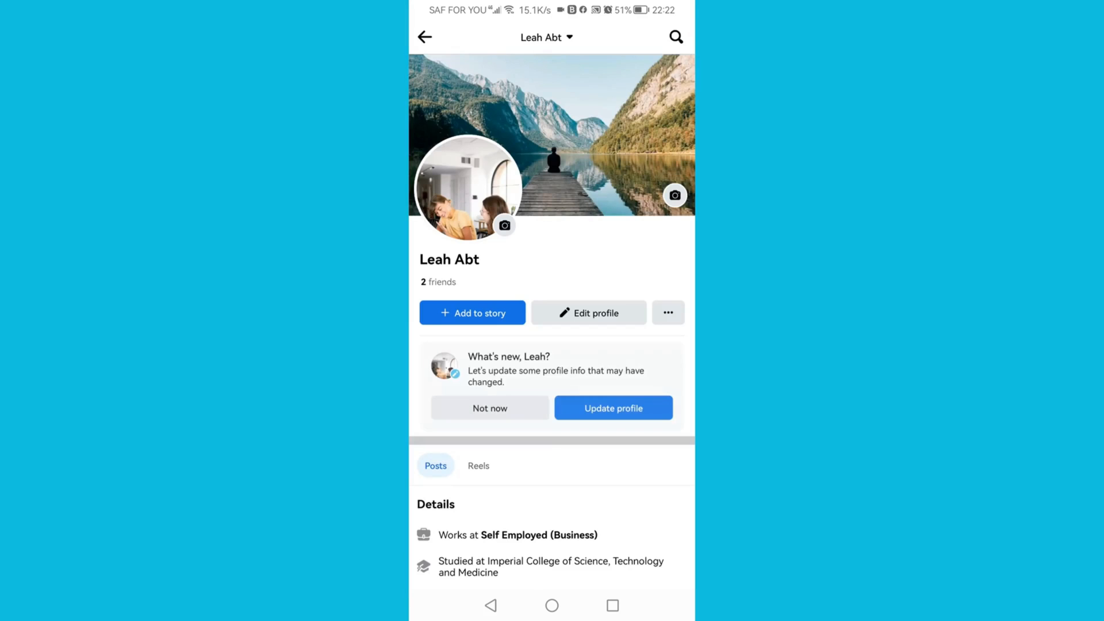
{"action": "scroll", "scroll_direction": "down", "scroll_amount": 3}
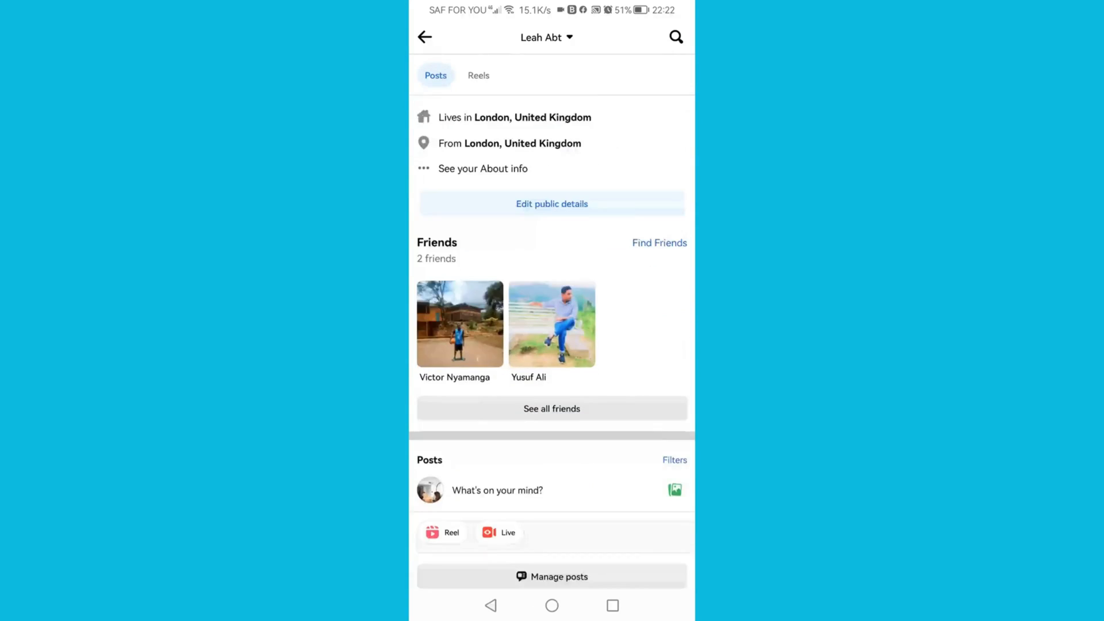
{"action": "scroll", "scroll_direction": "down", "scroll_amount": 3}
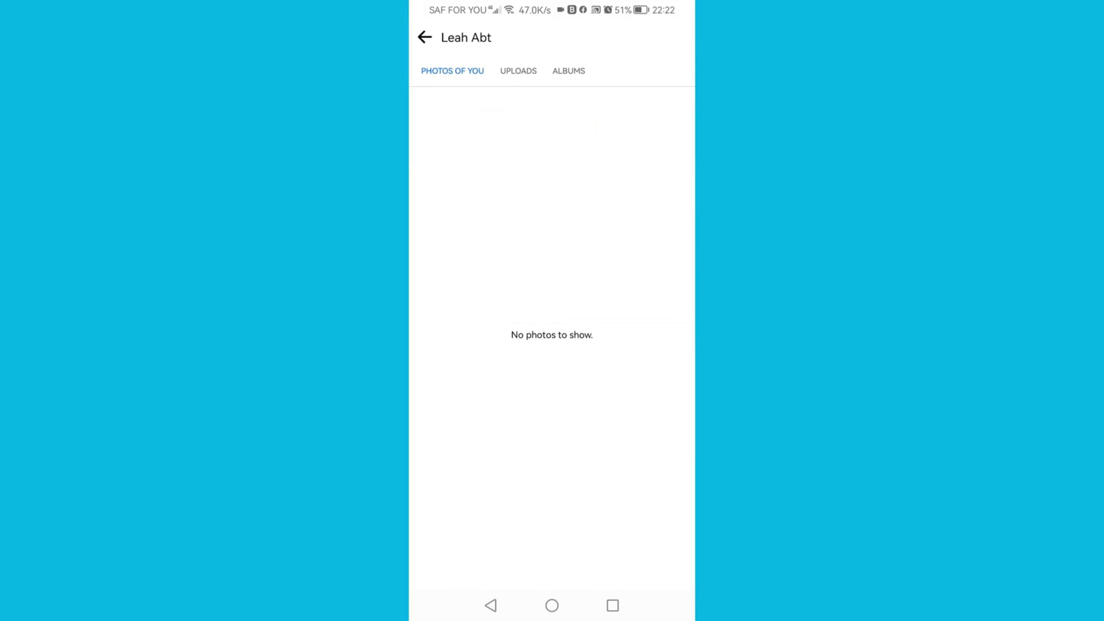
{"action": "left_click", "coordinate": [568, 71]}
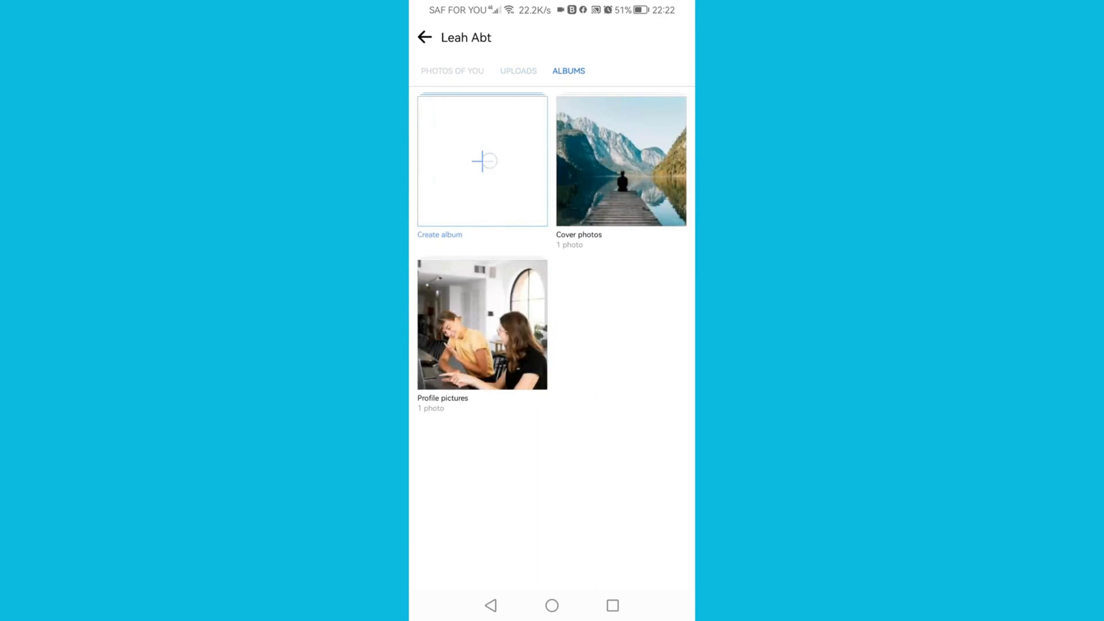
Create a new empty album named 'Me' among the profile's albums
{"action": "left_click", "coordinate": [483, 163]}
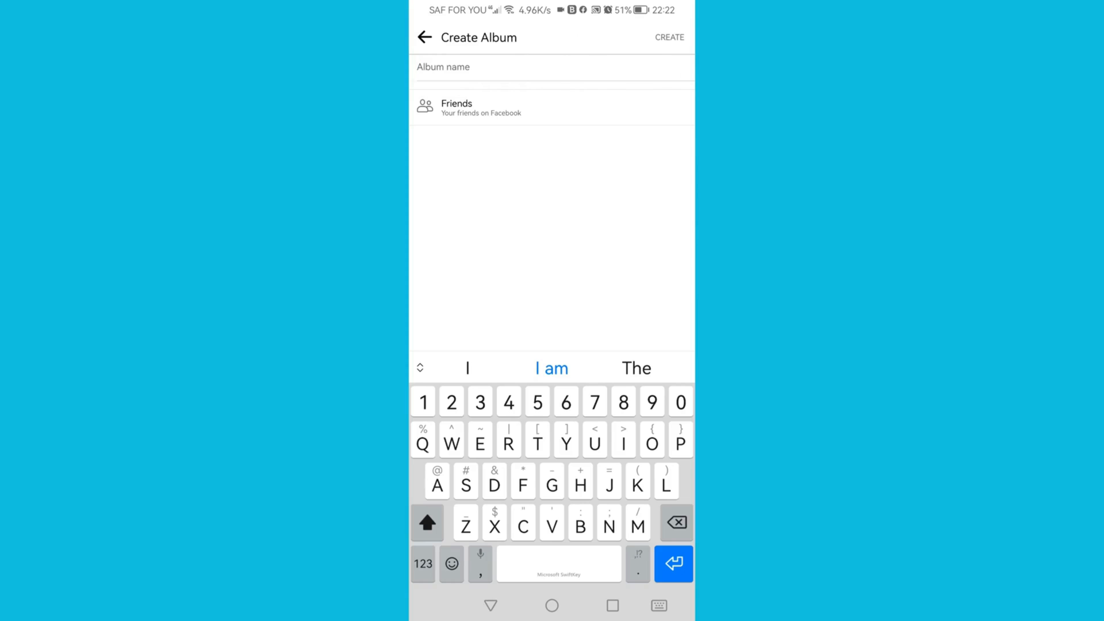
{"action": "type", "text": "M"}
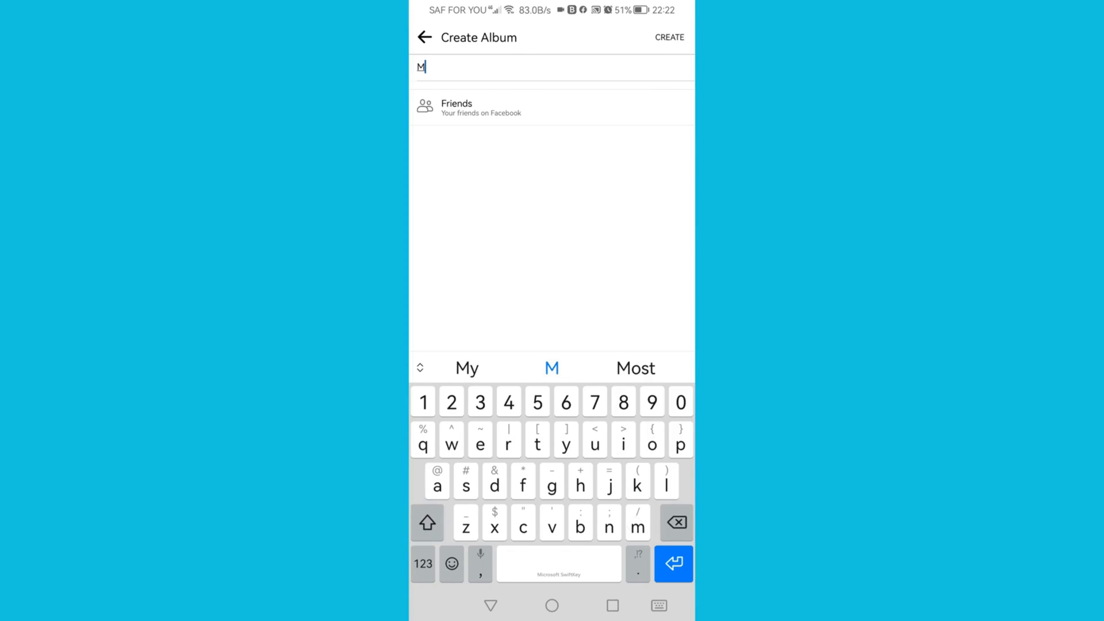
{"action": "type", "text": "e"}
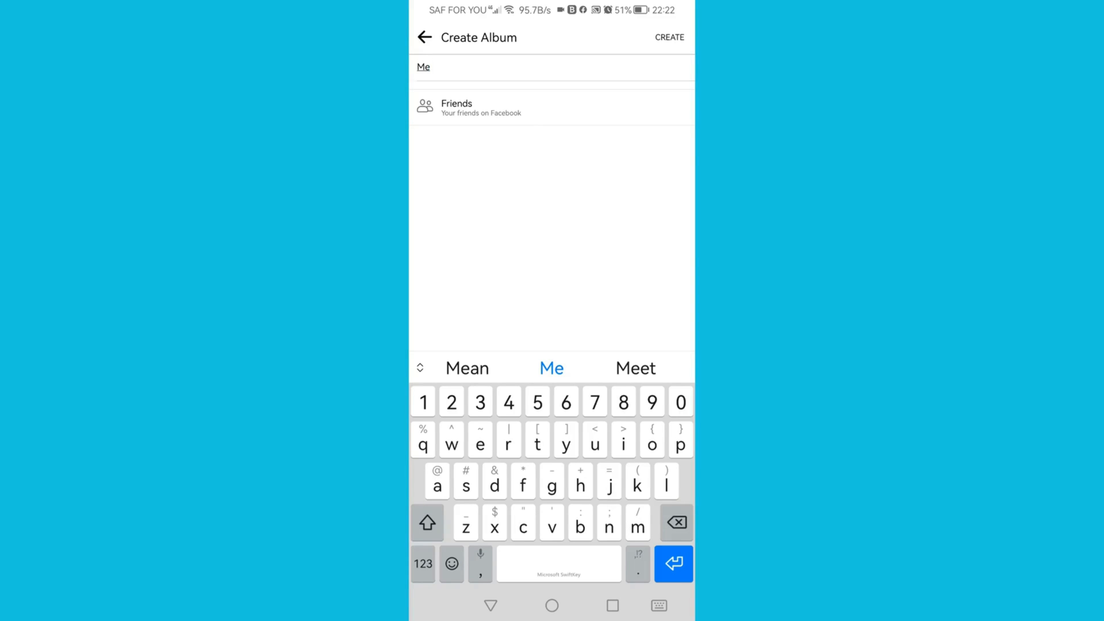
{"action": "left_click", "coordinate": [670, 37]}
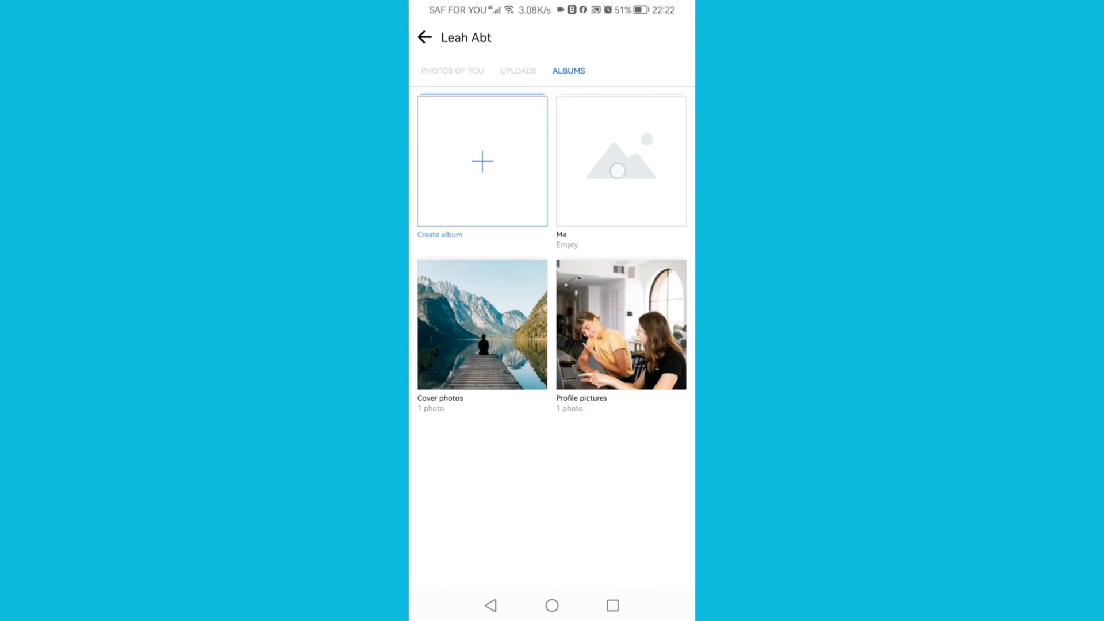
Enter the Me album and start adding photos from the phone gallery
{"action": "left_click", "coordinate": [621, 161]}
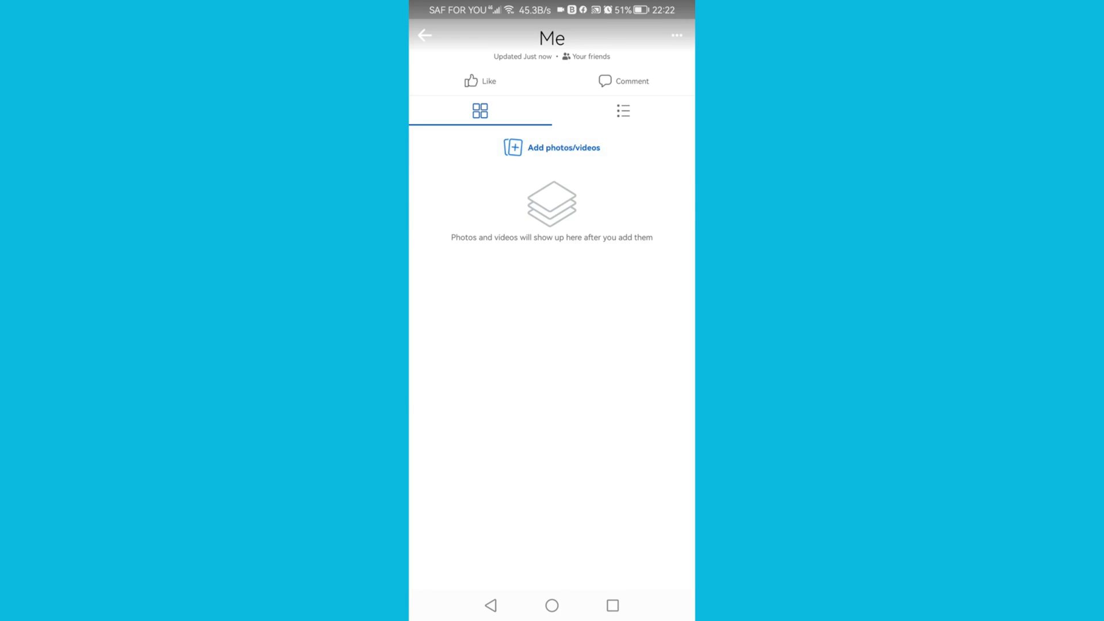
{"action": "left_click", "coordinate": [552, 147]}
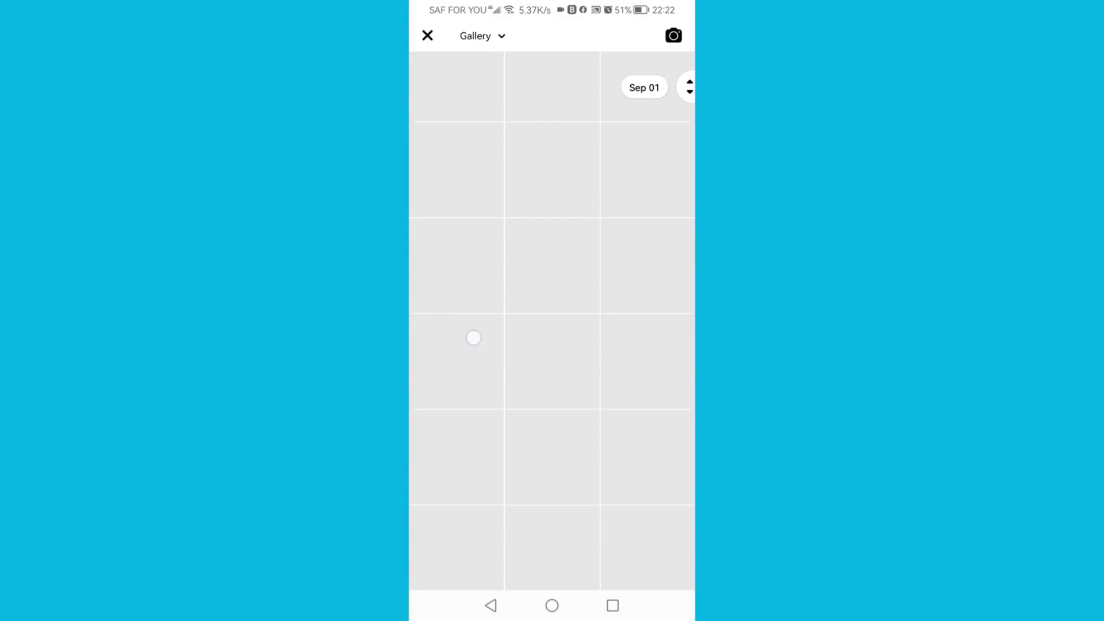
Pick The Four Agreements book cover from the Facebook folder and continue to the post
{"action": "scroll", "scroll_direction": "down", "scroll_amount": 3}
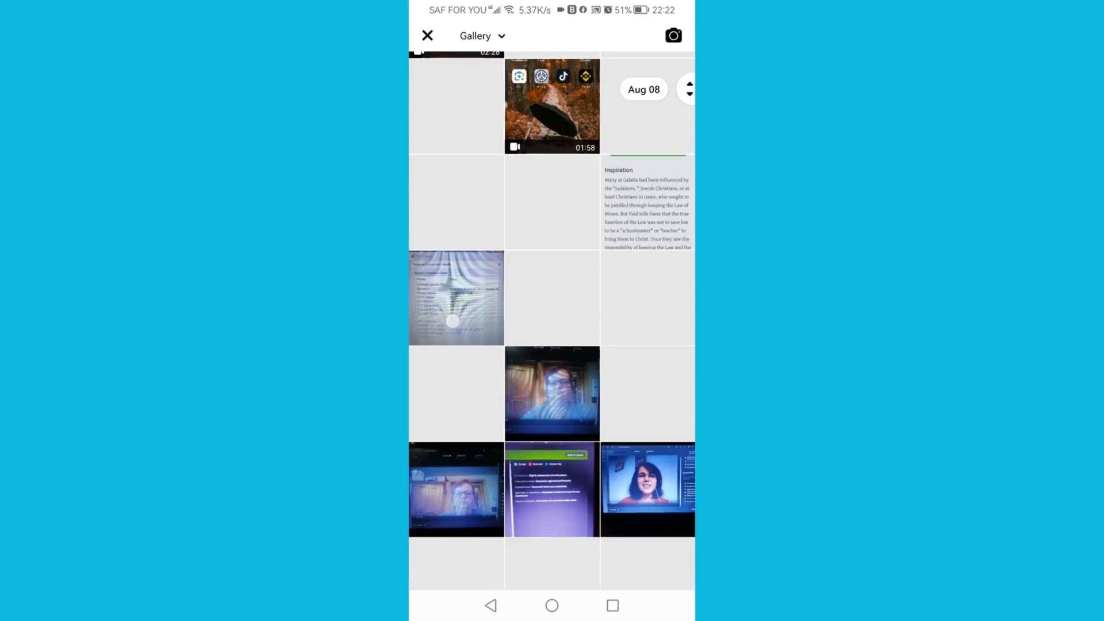
{"action": "left_click", "coordinate": [482, 35]}
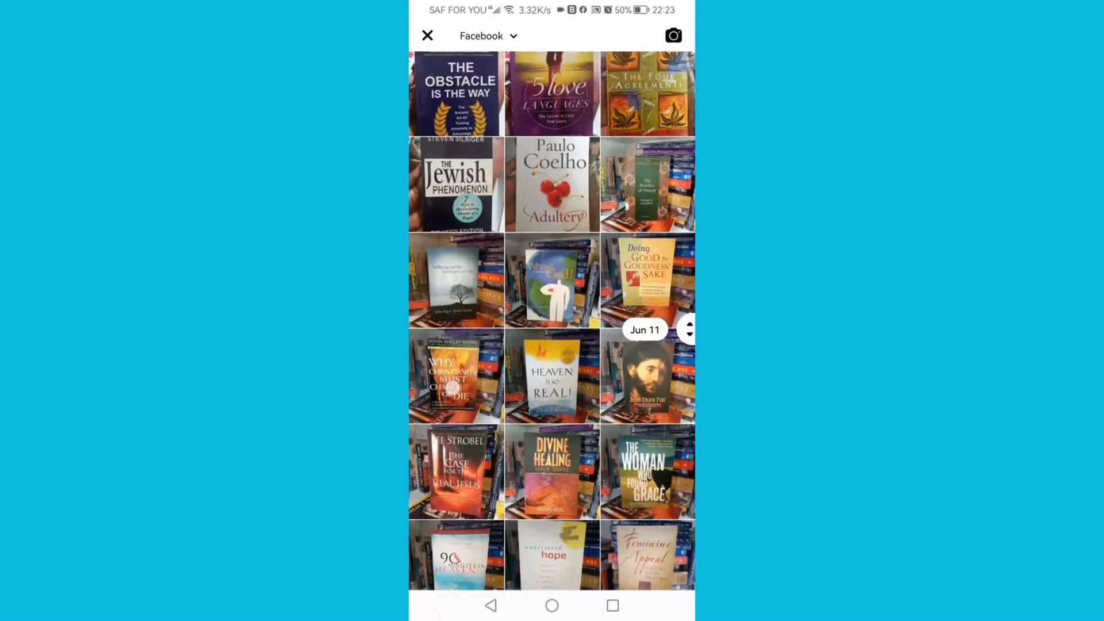
{"action": "scroll", "scroll_direction": "down", "scroll_amount": 3}
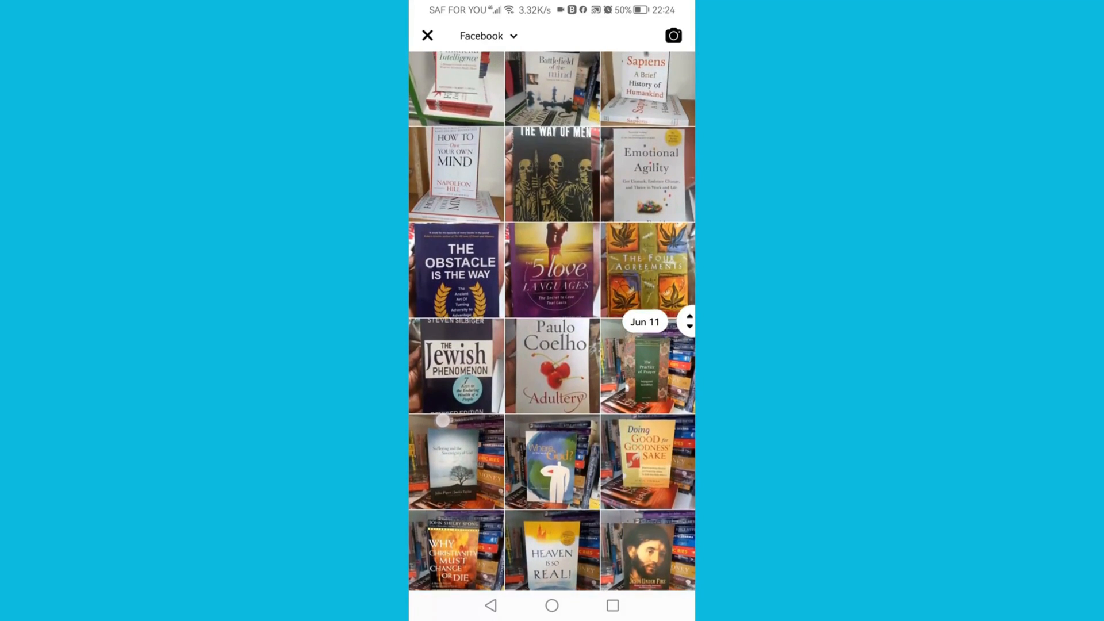
{"action": "scroll", "scroll_direction": "down", "scroll_amount": 3}
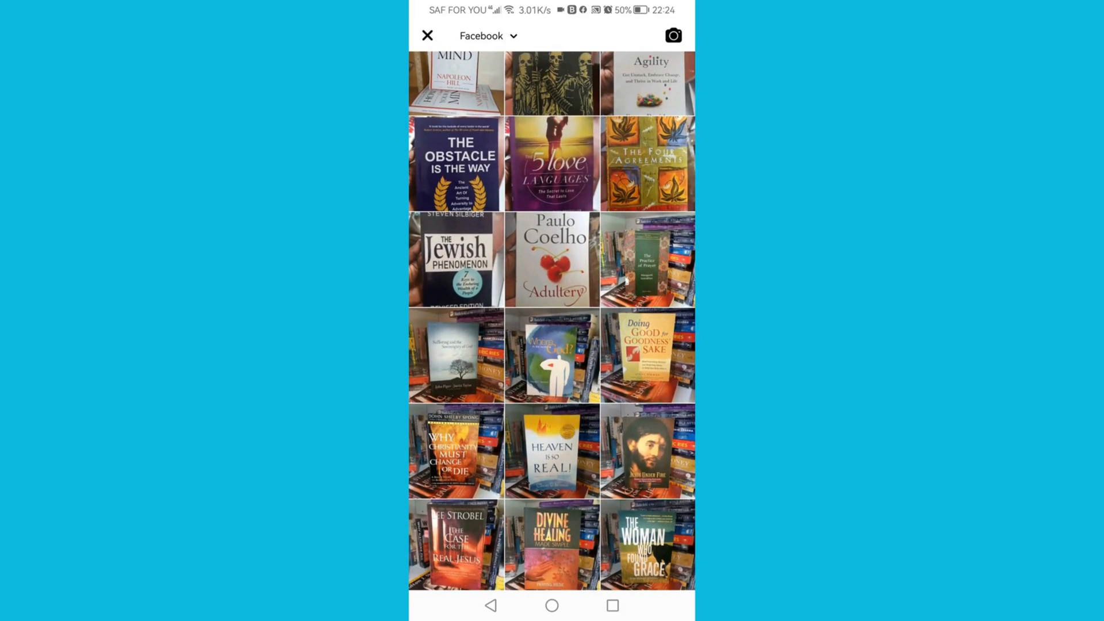
{"action": "left_click", "coordinate": [646, 165]}
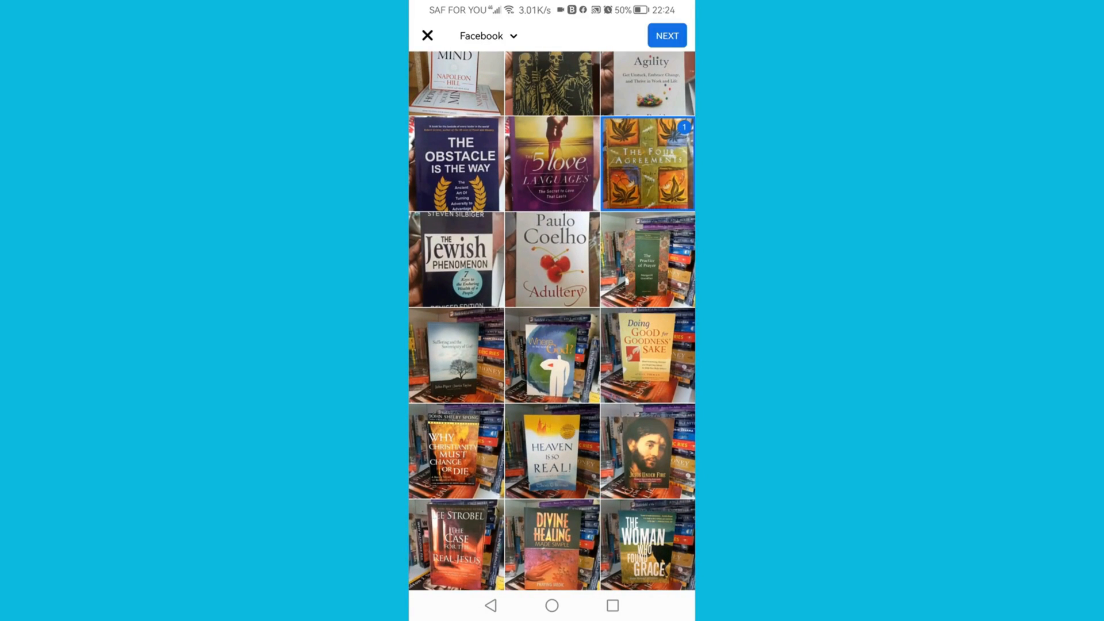
{"action": "left_click", "coordinate": [667, 34]}
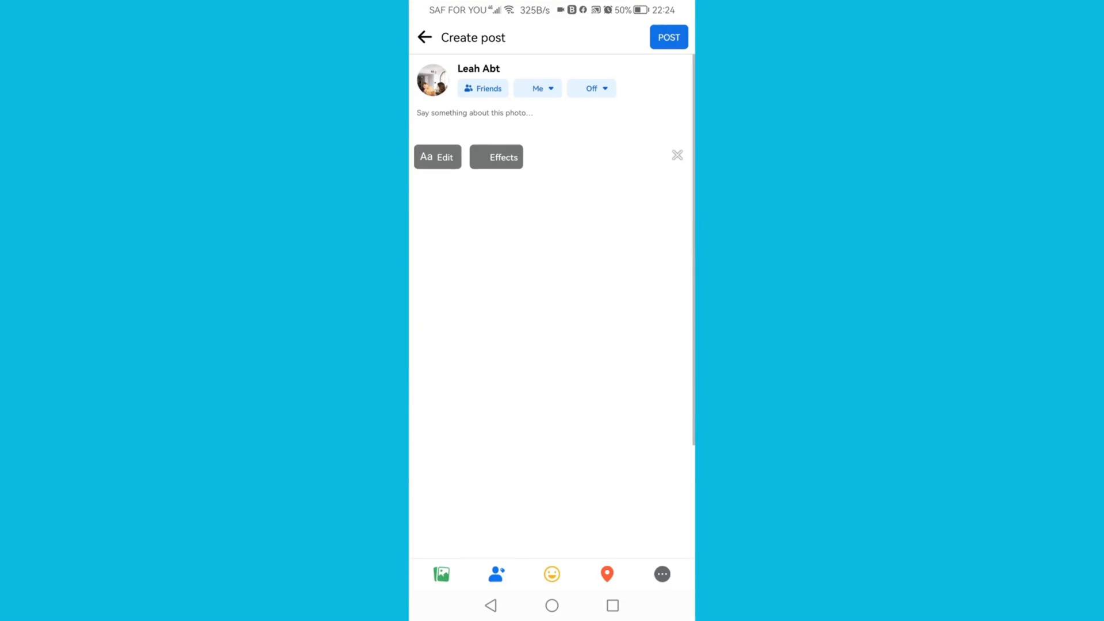
Post the book cover photo to the Me album, declining to share it to Instagram
{"action": "left_click", "coordinate": [497, 157]}
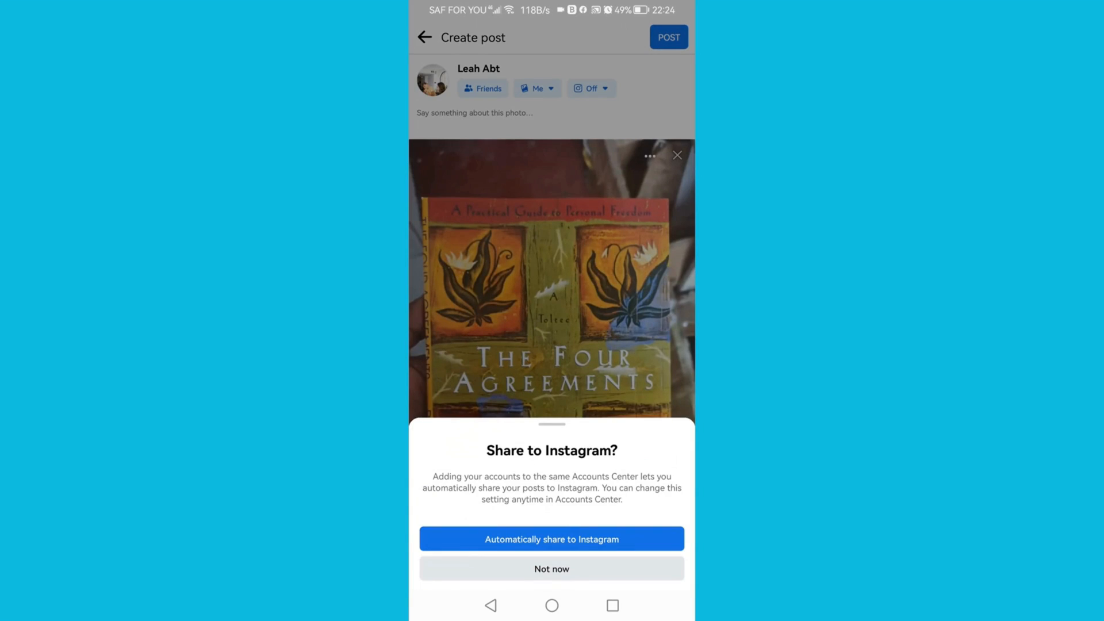
{"action": "left_click", "coordinate": [552, 568]}
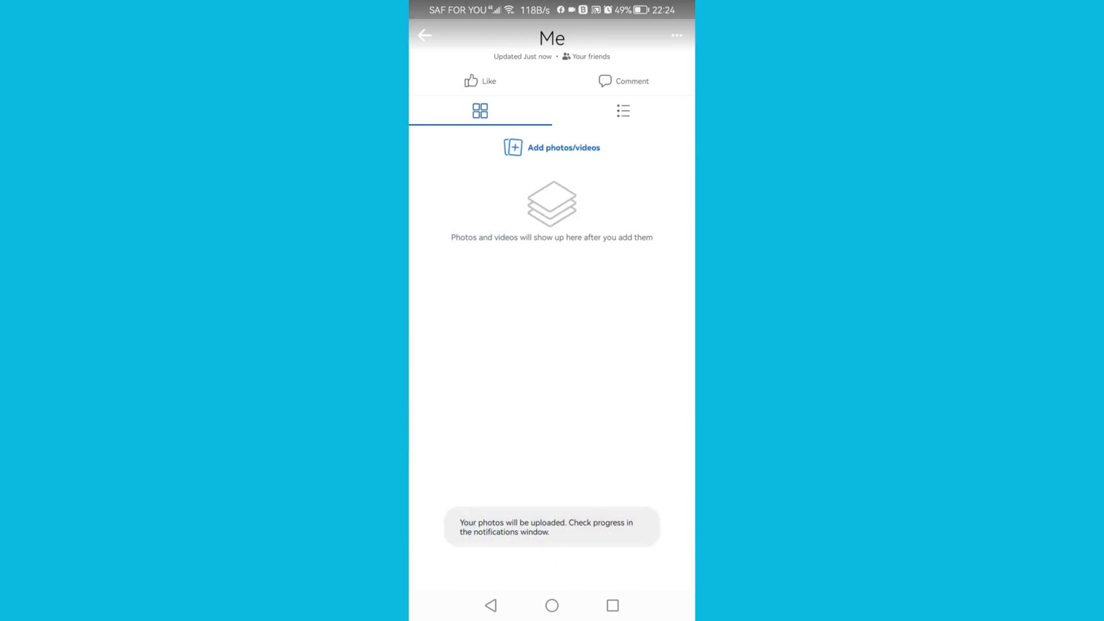